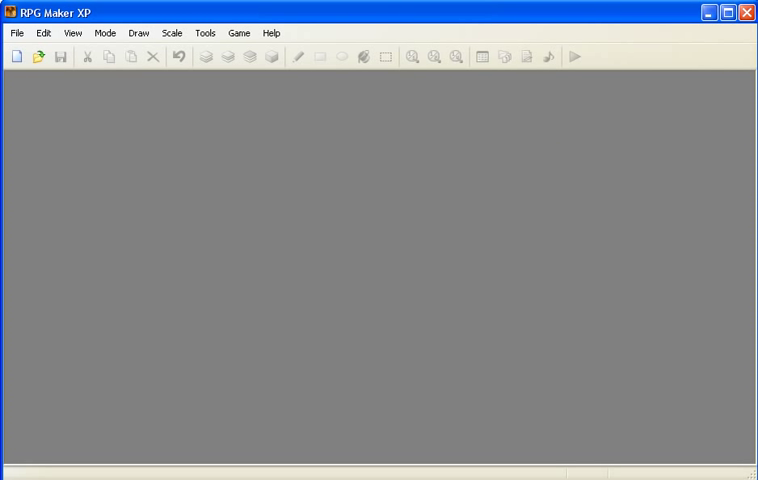
mouse_move(16, 56)
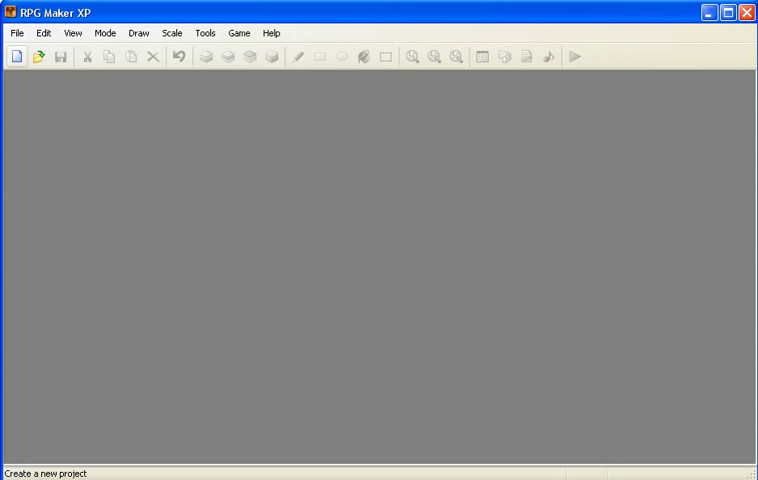
Start a new RPG Maker XP game project from the toolbar.
left_click(38, 56)
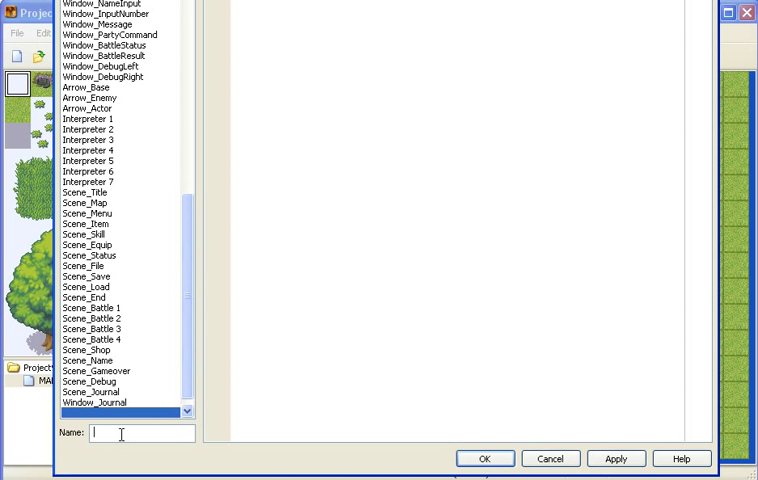
Name the new script entry 'party_Switcher'.
type("party")
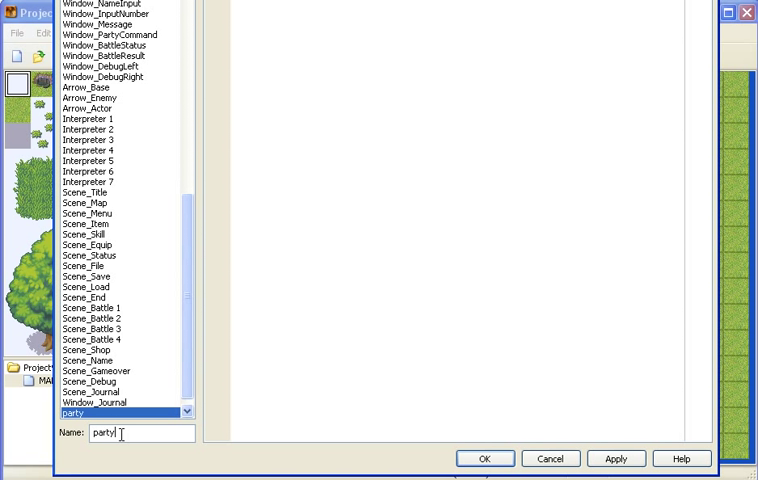
type("_Switch")
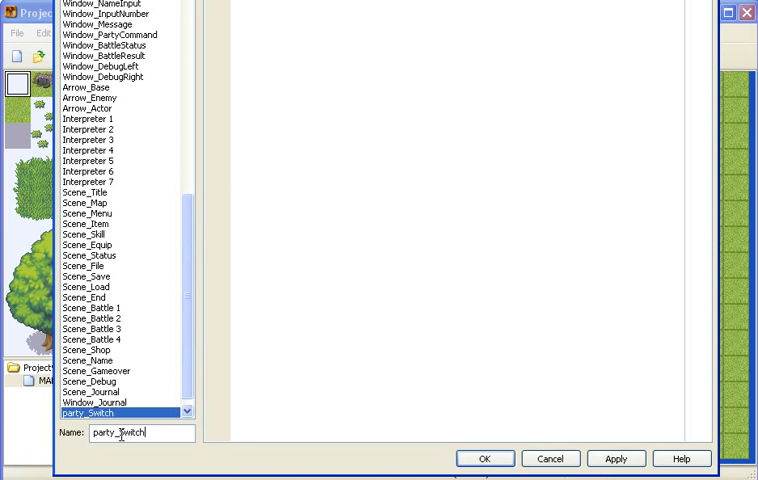
type("er")
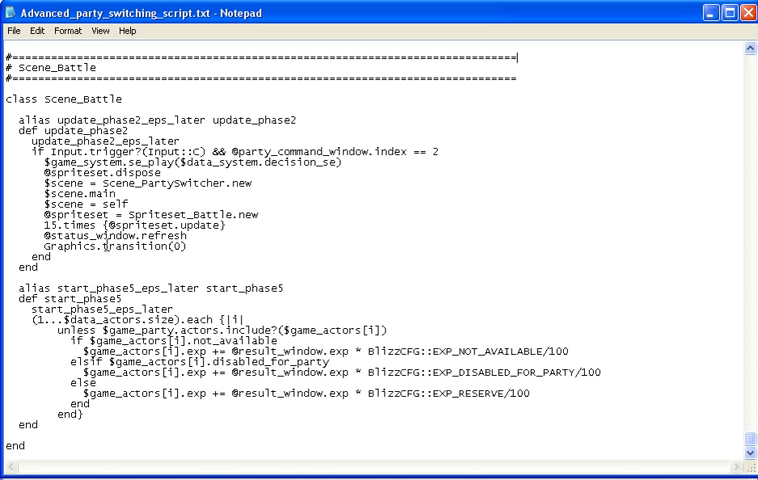
Select and copy all of the party-switching script text in Notepad.
key("ctrl+a")
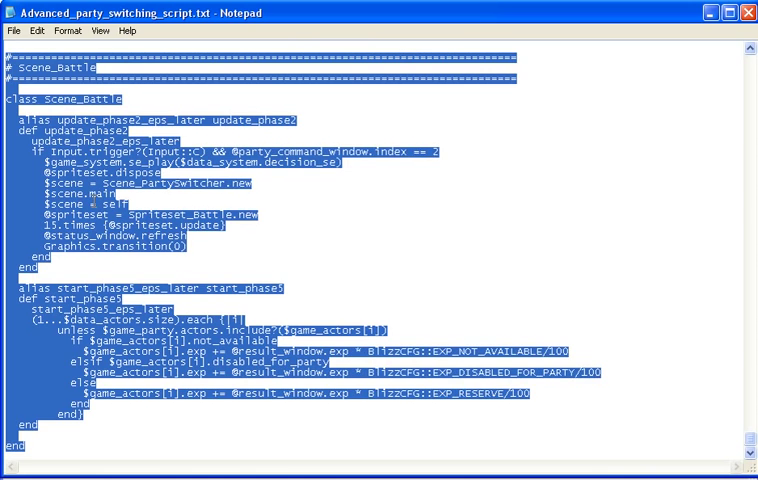
left_click(497, 190)
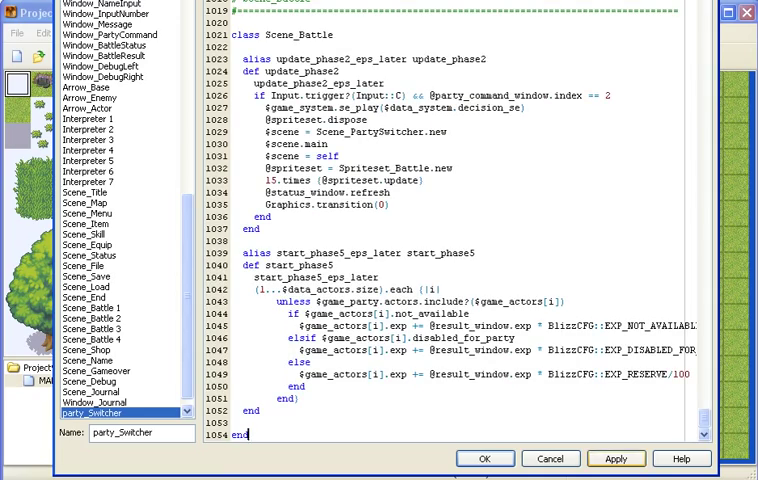
Copy the Scene_PartySwitcher.new call from the script's How to use notes.
scroll("up", 3)
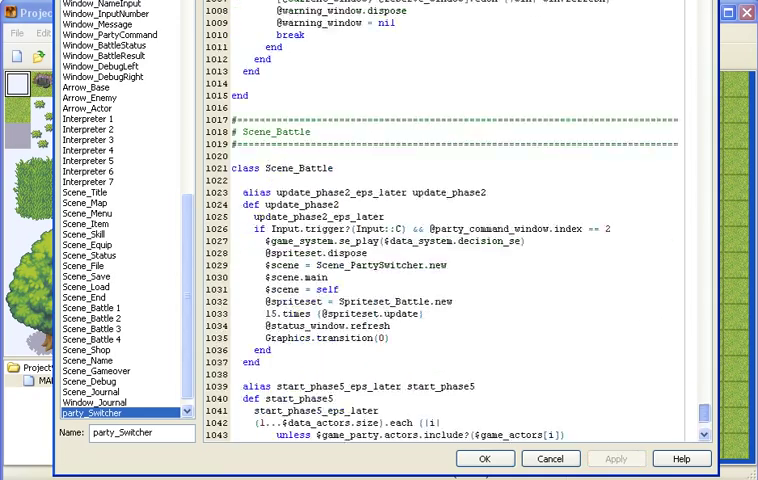
scroll("up", 3)
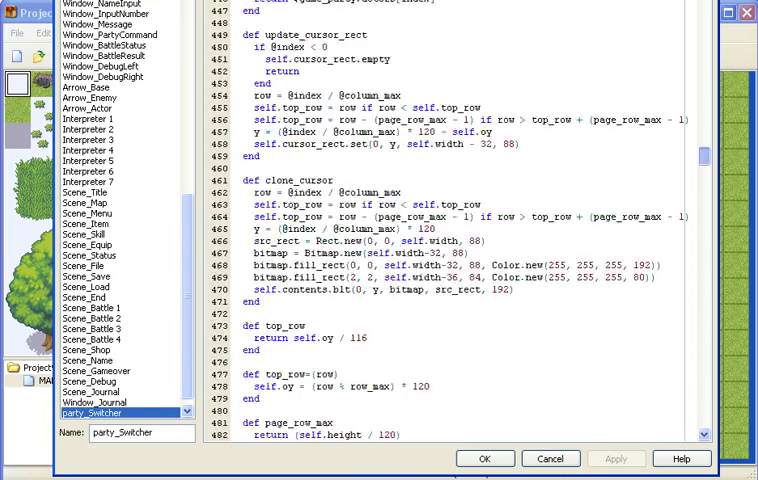
scroll("up", 3)
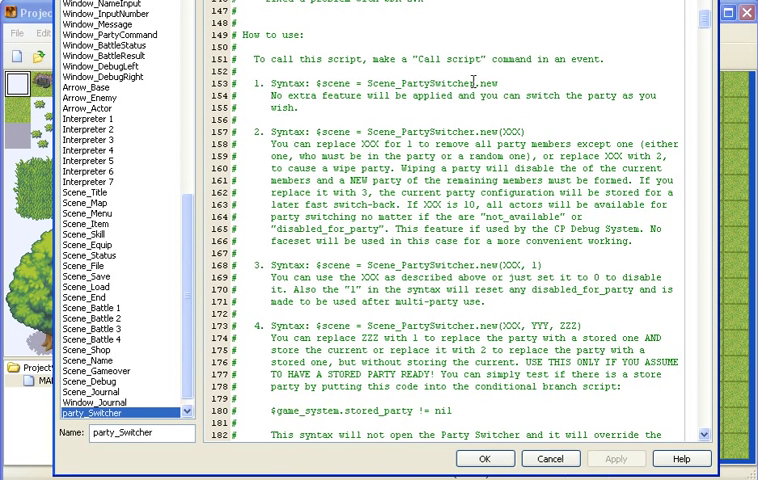
double_click(410, 83)
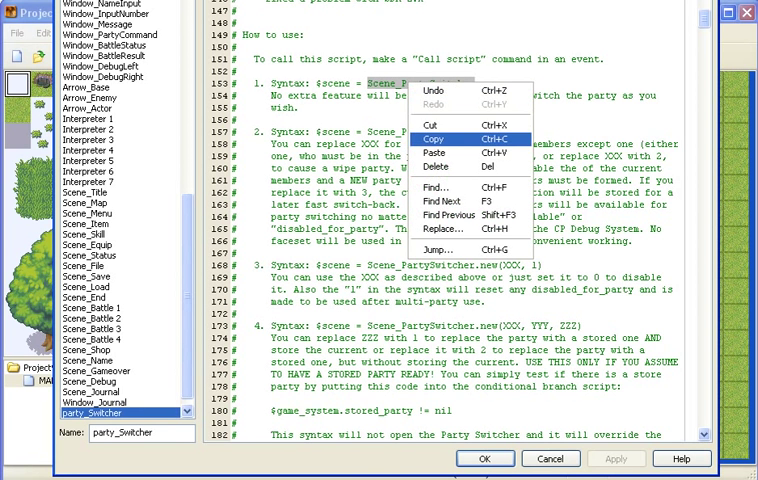
left_click(432, 132)
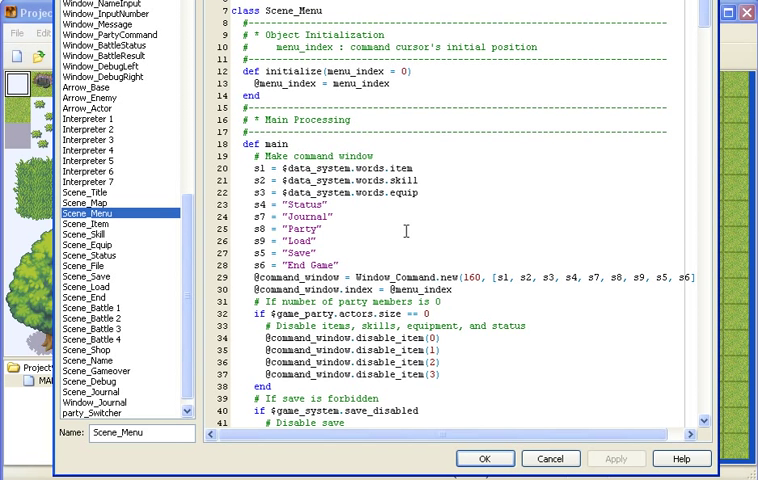
mouse_move(410, 229)
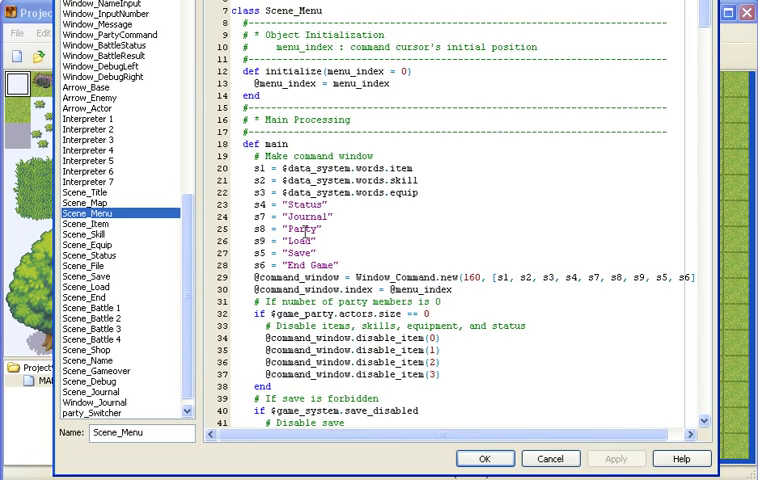
Replace Scene_End.new with Scene_PartySwitcher.new in Scene_Menu's when 5 branch and save.
scroll("down", 3)
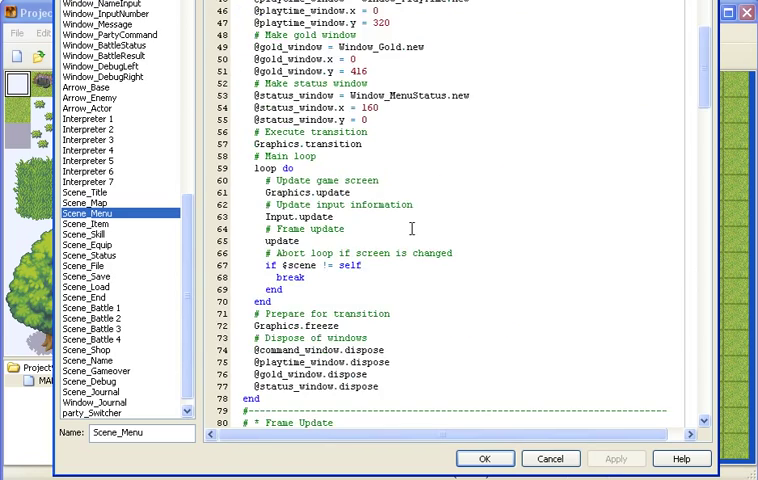
scroll("down", 3)
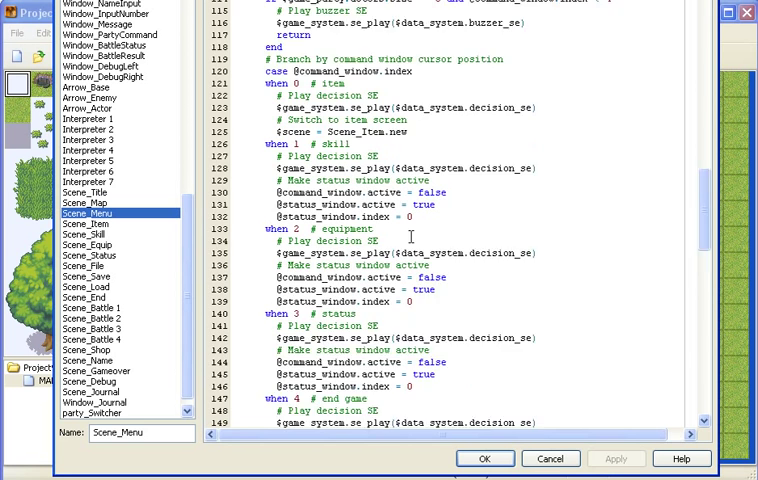
scroll("down", 3)
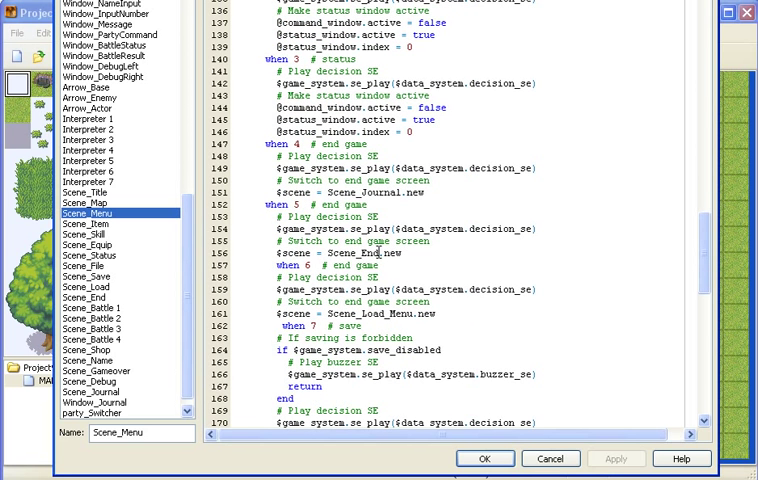
double_click(343, 252)
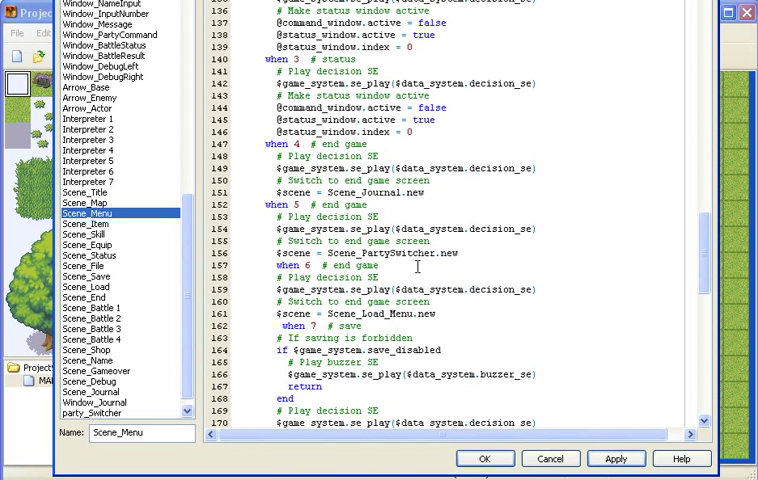
left_click(485, 458)
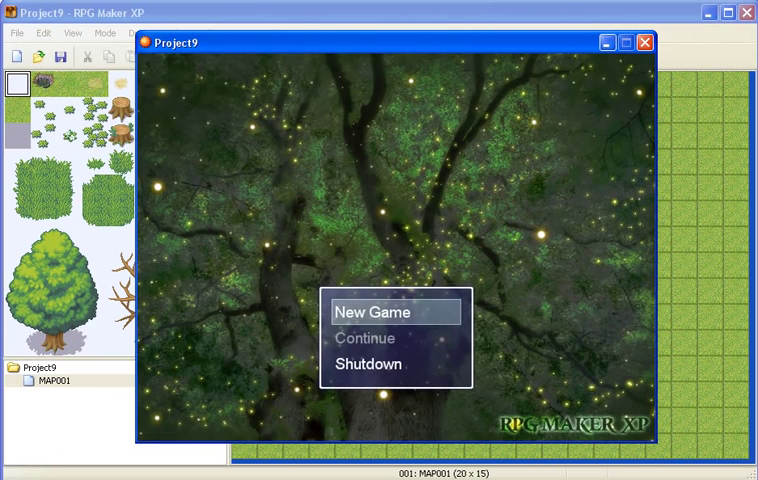
Choose New Game on the playtest title screen.
left_click(396, 312)
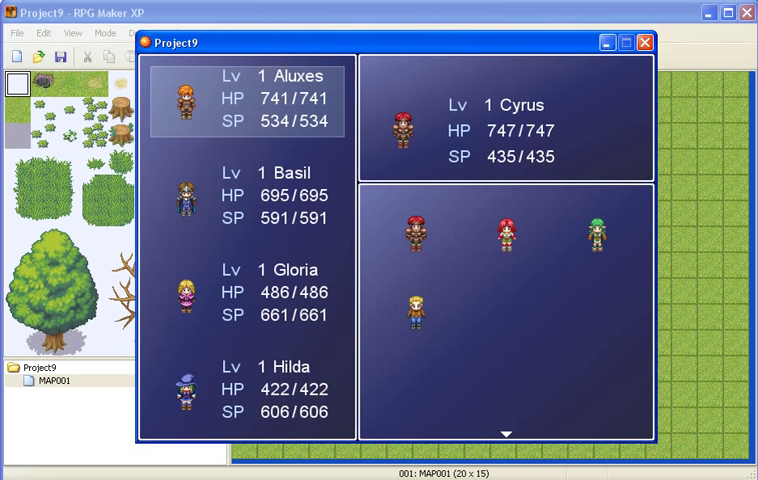
Swap Basil for Cyrus, ordering the party Gloria, Cyrus, Aluxes, Hilda.
left_click(255, 295)
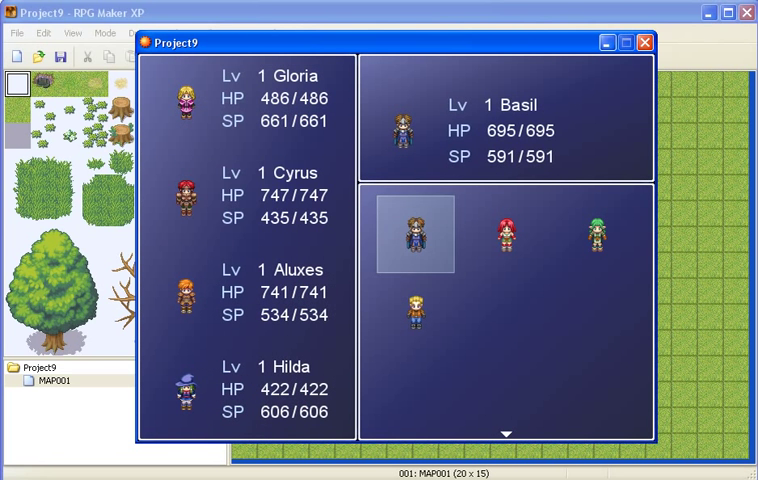
left_click(507, 234)
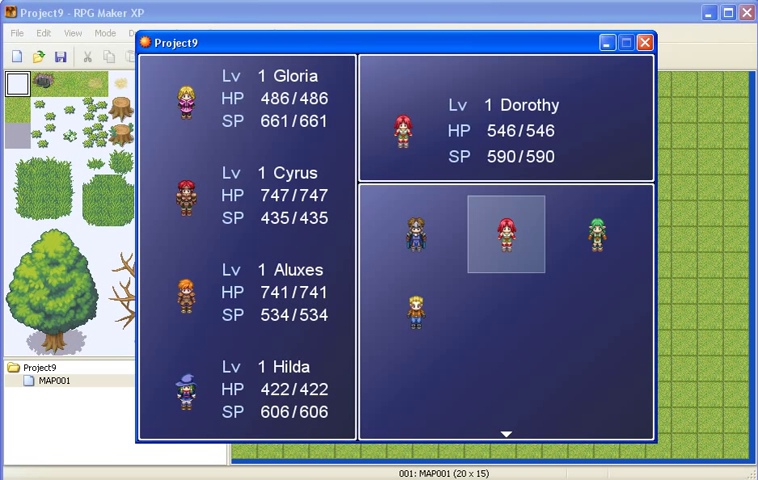
left_click(250, 200)
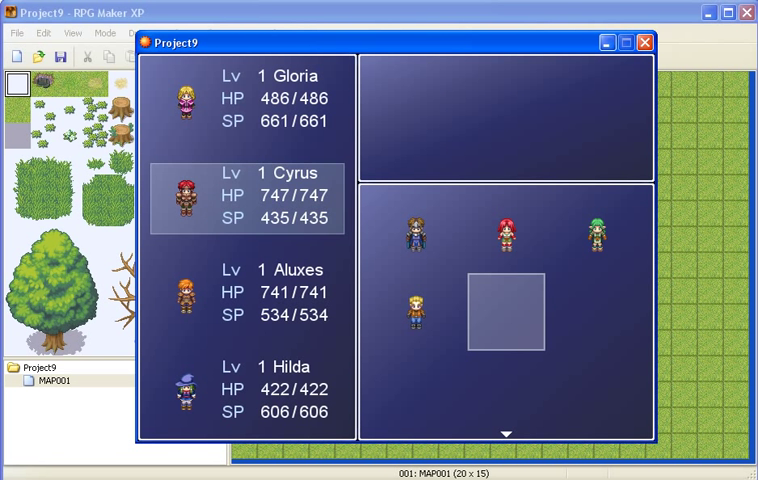